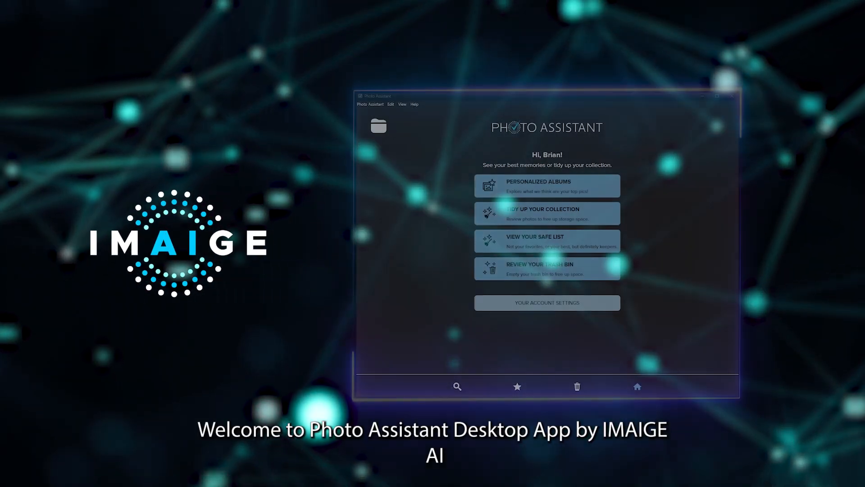
# Step: Browse the personalized albums and look inside the Print Worthy Pics album
pyautogui.click(546, 185)
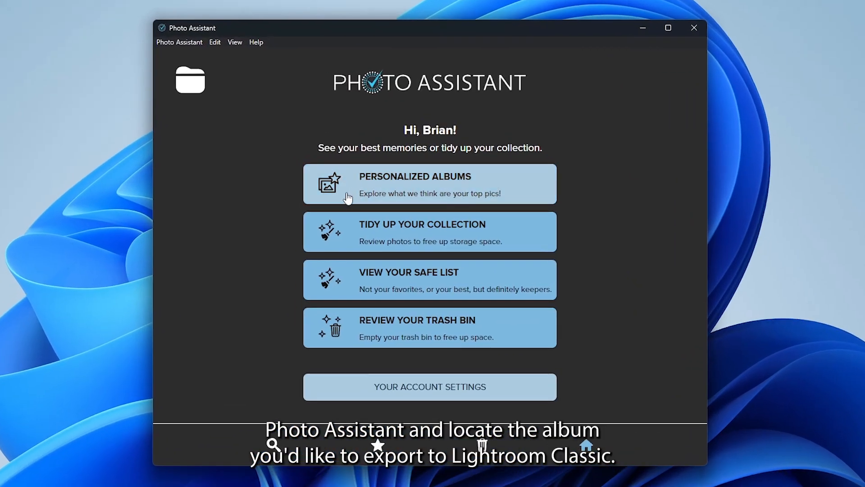
pyautogui.click(429, 184)
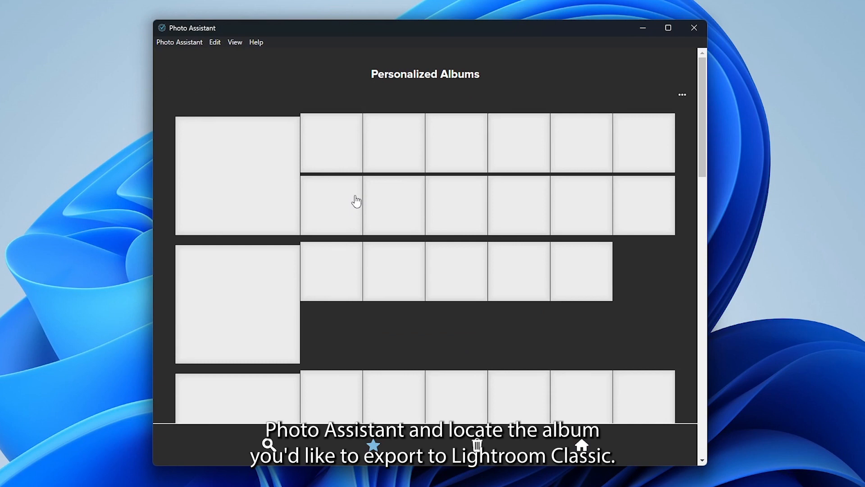
pyautogui.click(237, 174)
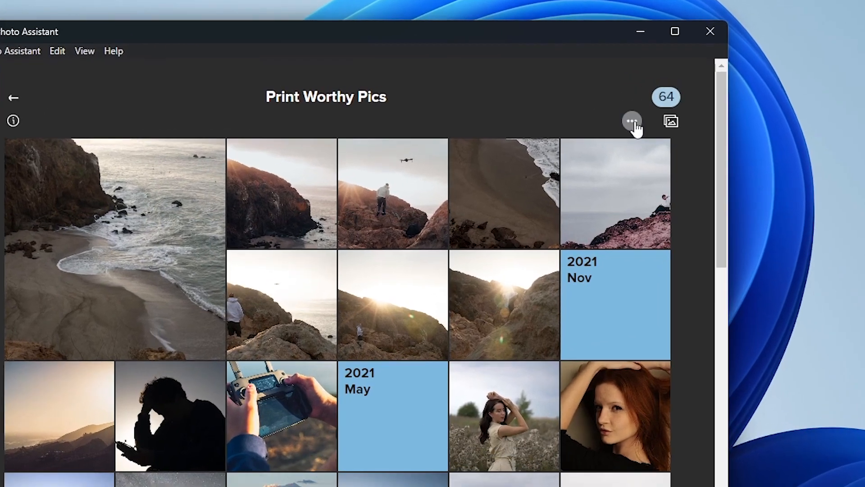
pyautogui.click(632, 120)
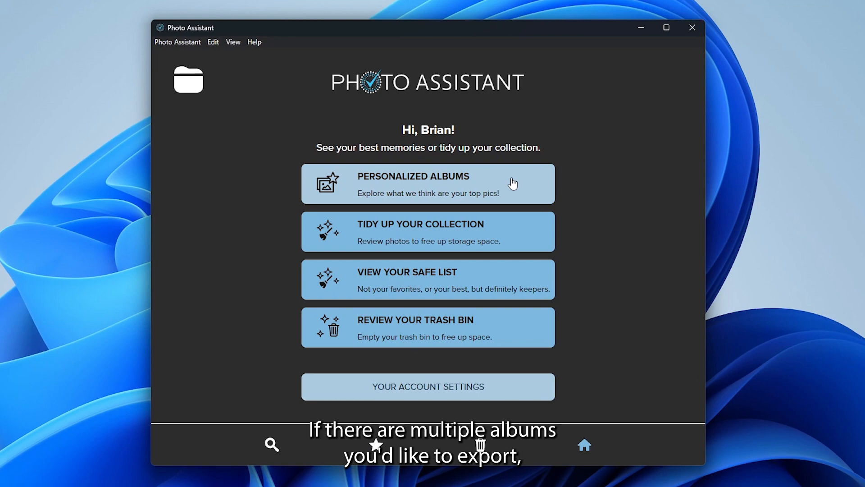
# Step: Select three personalized albums and bring up the Lightroom export confirmation for 74 photos
pyautogui.click(428, 183)
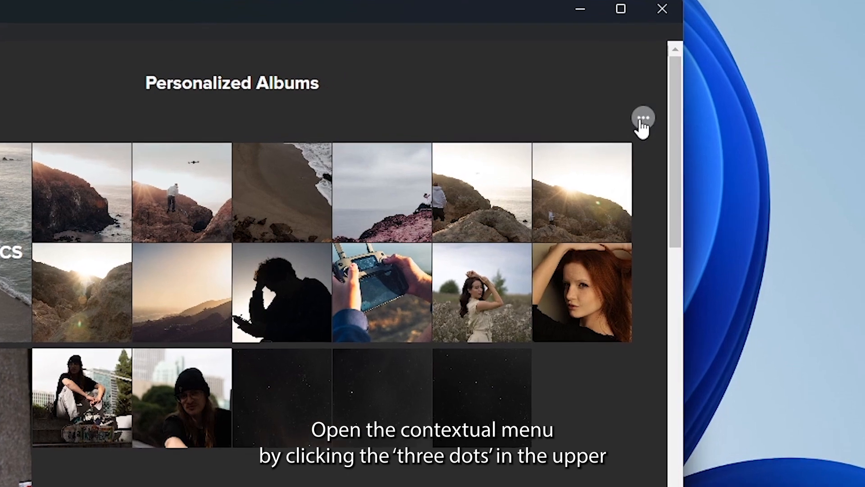
pyautogui.click(643, 118)
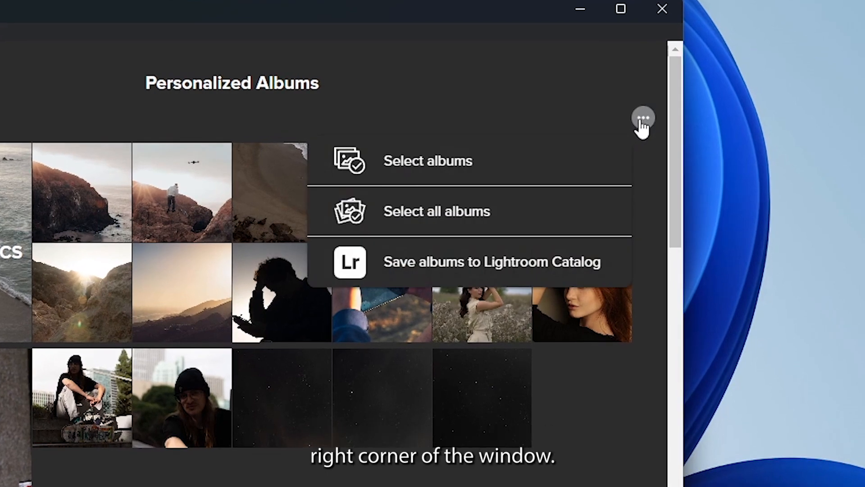
pyautogui.click(643, 118)
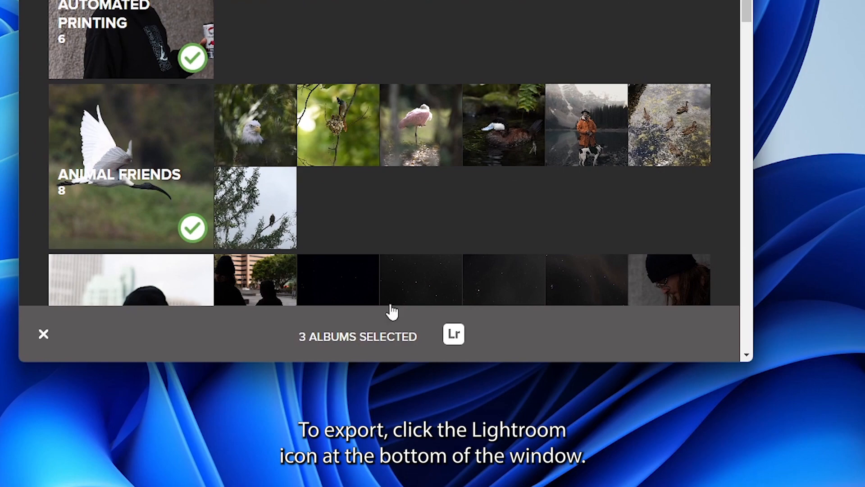
pyautogui.click(453, 333)
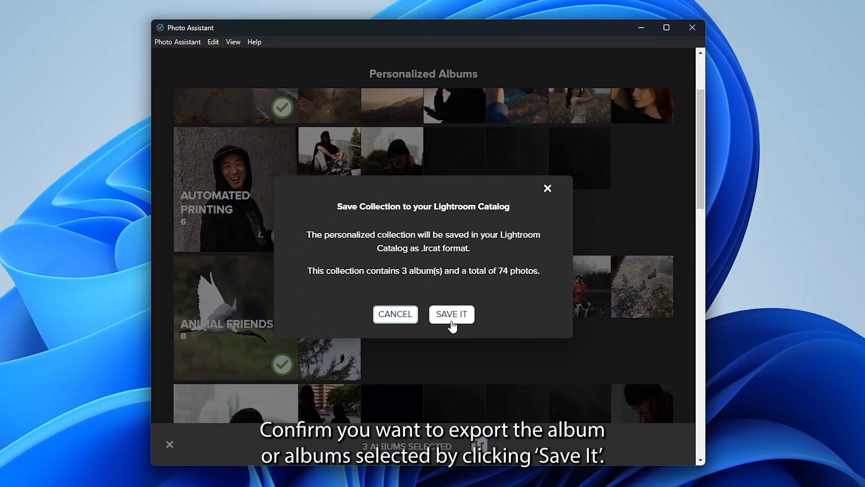
# Step: Confirm the export and save the Lightroom catalog zip into Downloads
pyautogui.click(451, 314)
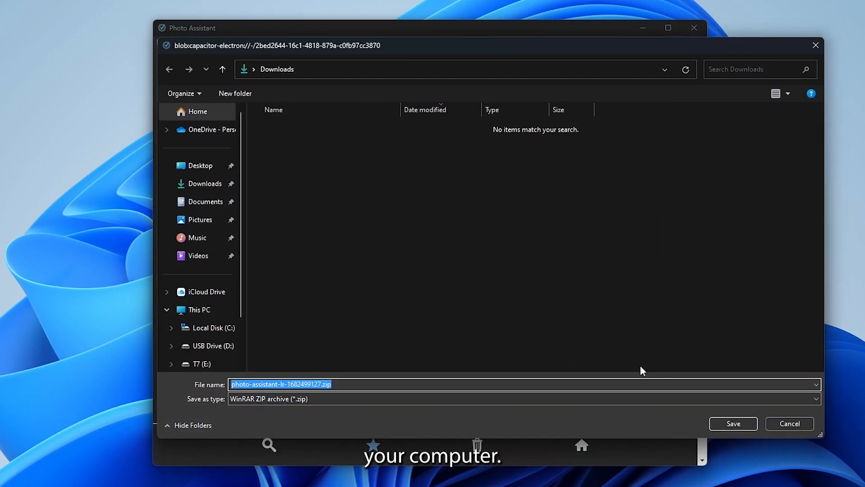
pyautogui.click(732, 423)
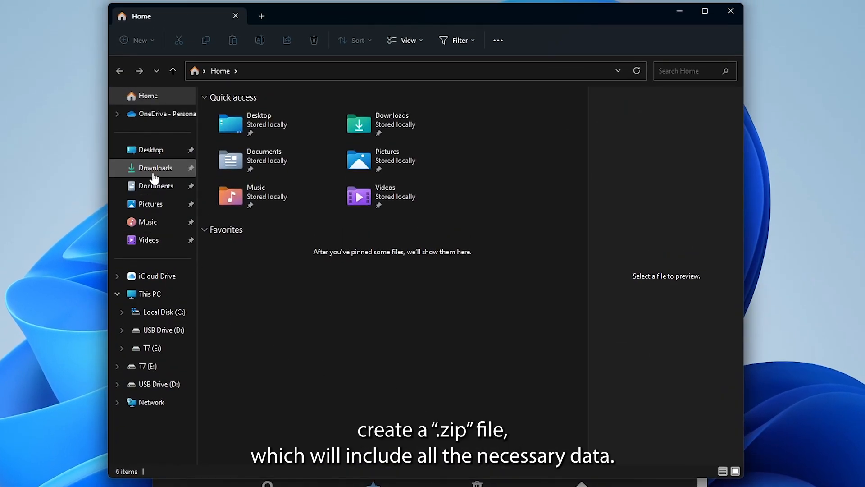
# Step: Extract photo-assistant-lr-1682499127.zip from Downloads into its own folder
pyautogui.click(155, 168)
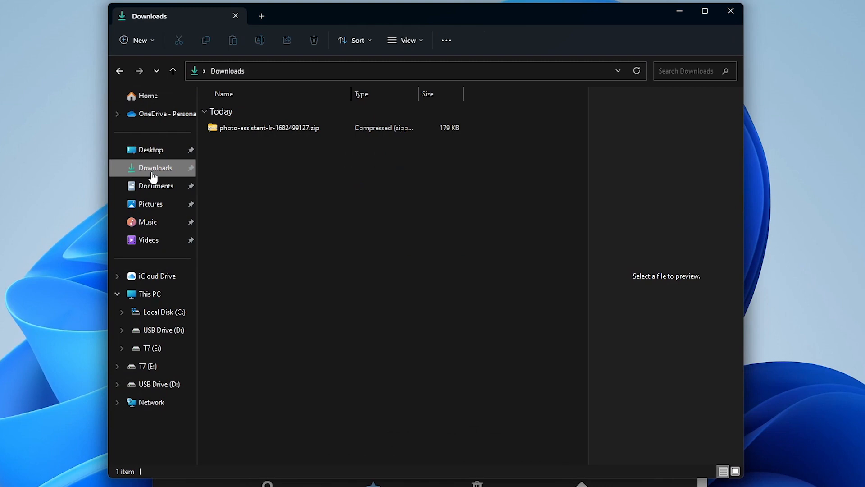
pyautogui.click(269, 127)
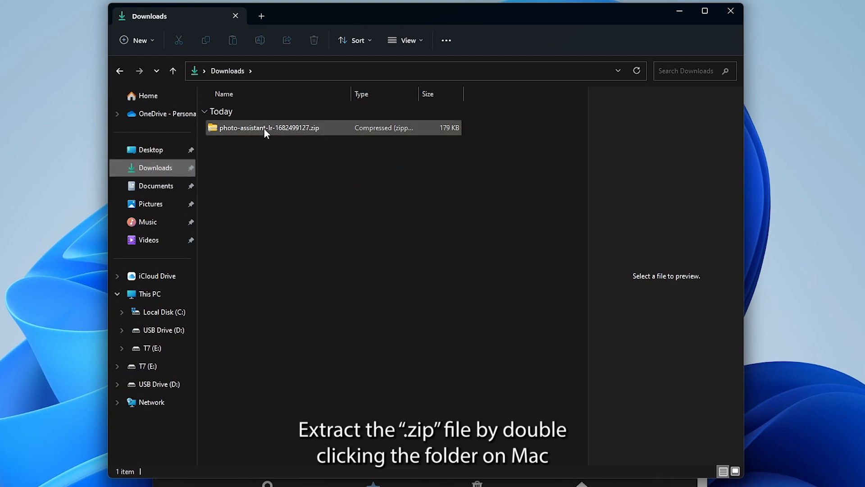
pyautogui.rightClick(268, 127)
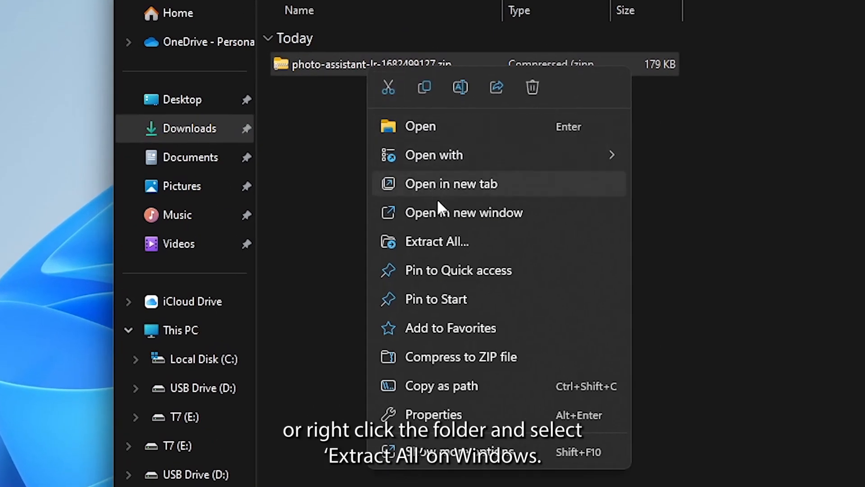
pyautogui.click(369, 246)
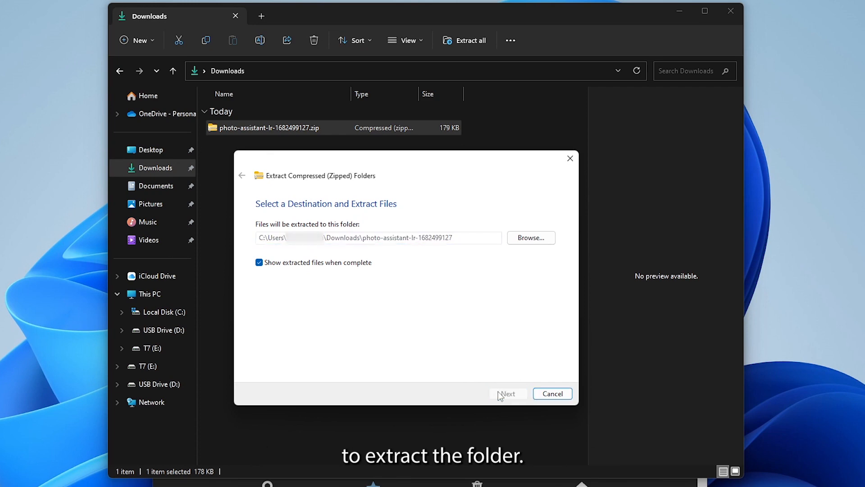
pyautogui.click(506, 393)
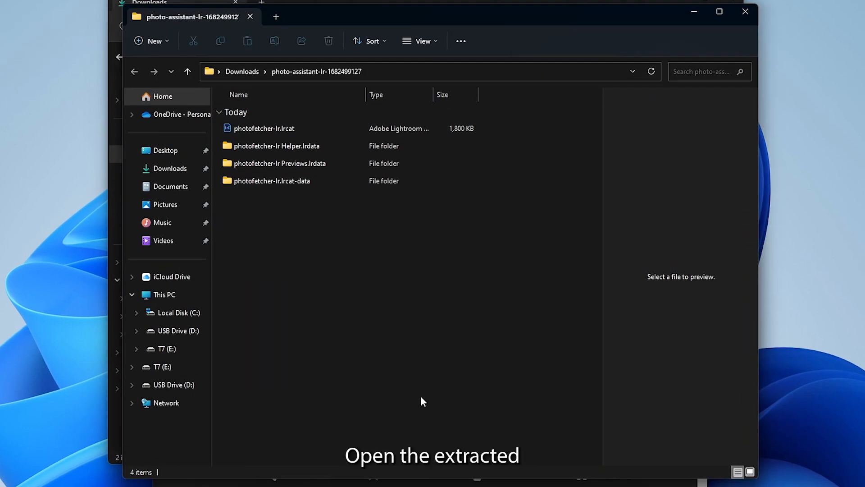
# Step: Open photofetcher-lr.lrcat in Lightroom Classic and upgrade the catalog
pyautogui.click(264, 128)
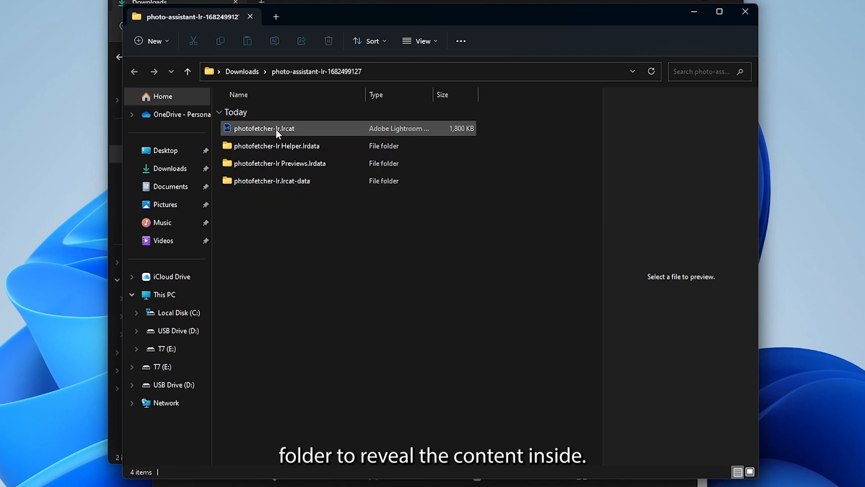
pyautogui.click(263, 128)
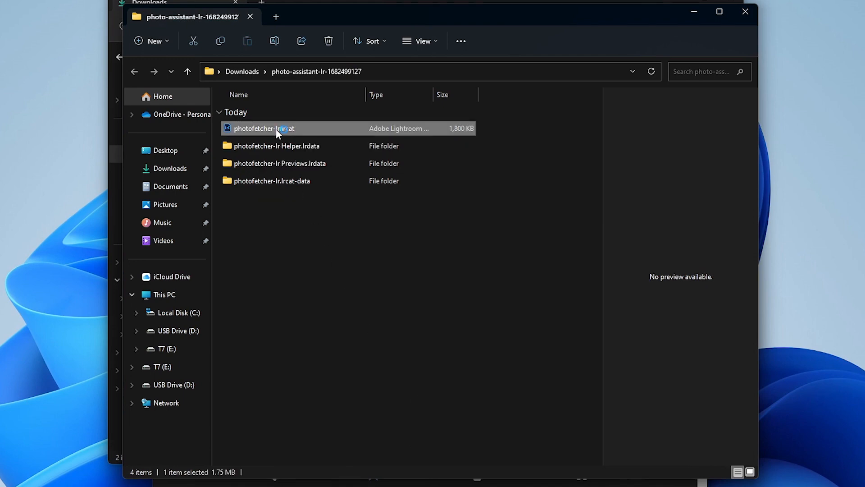
pyautogui.doubleClick(265, 128)
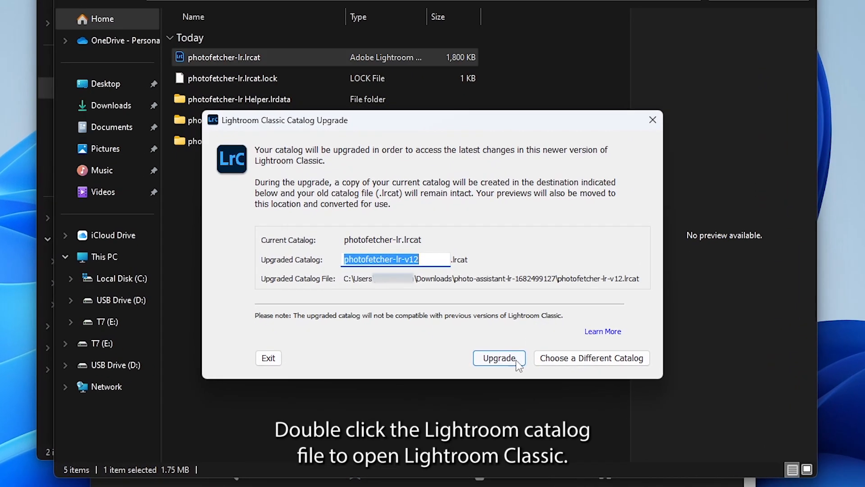
pyautogui.click(498, 357)
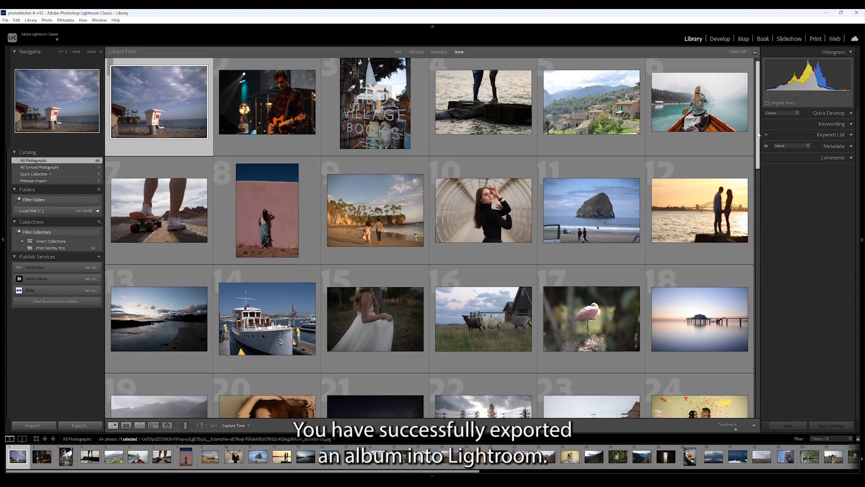
pyautogui.scroll(-3)
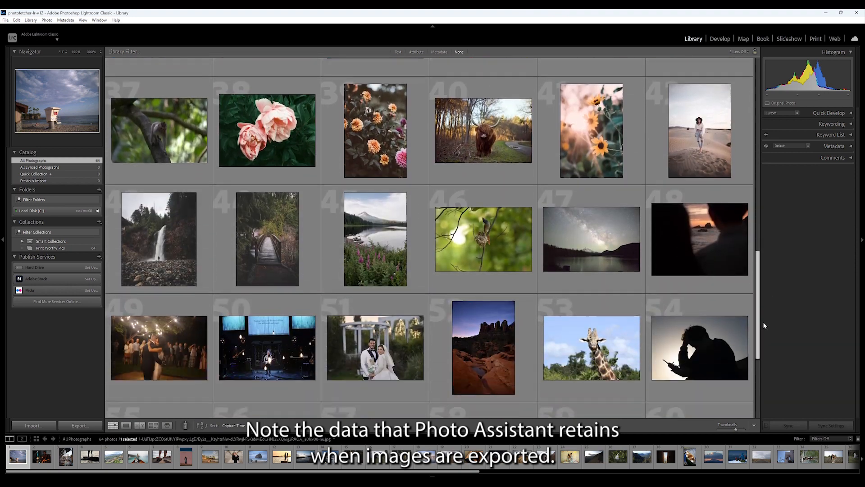
pyautogui.scroll(-3)
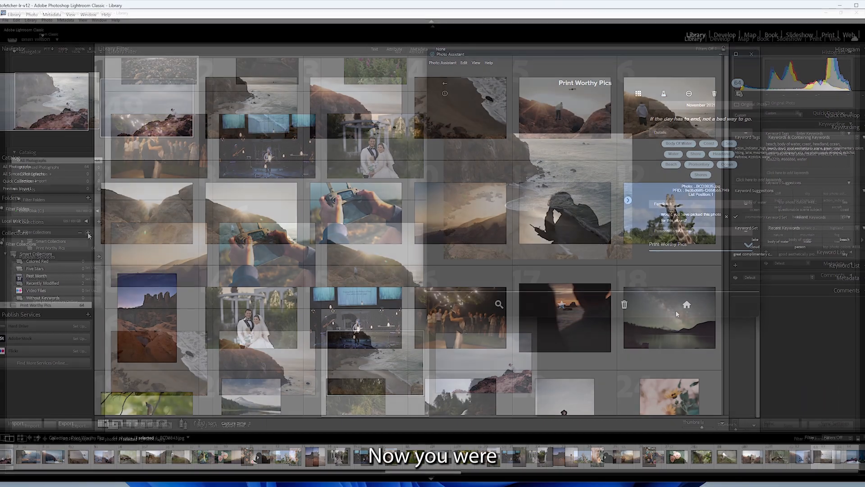
# Step: Start a new Smart Collection with a 'Keywords contains water' rule and add a second rule
pyautogui.click(87, 233)
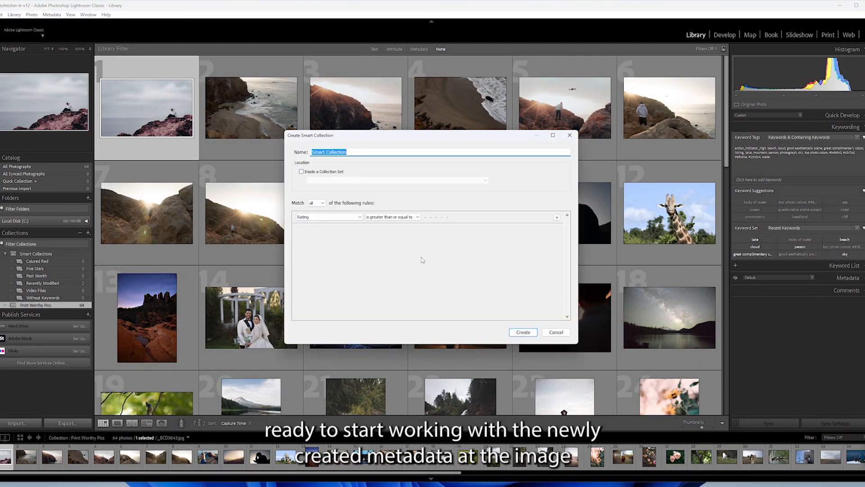
pyautogui.click(326, 216)
pyautogui.write('water')
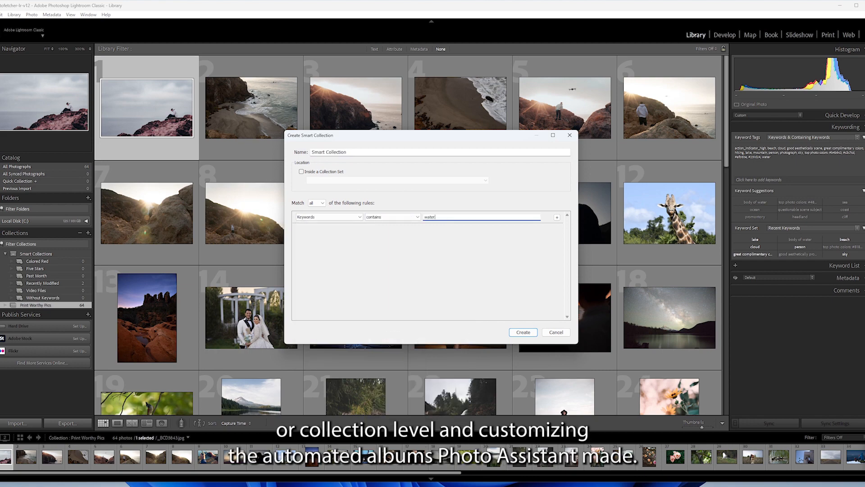
pyautogui.click(558, 217)
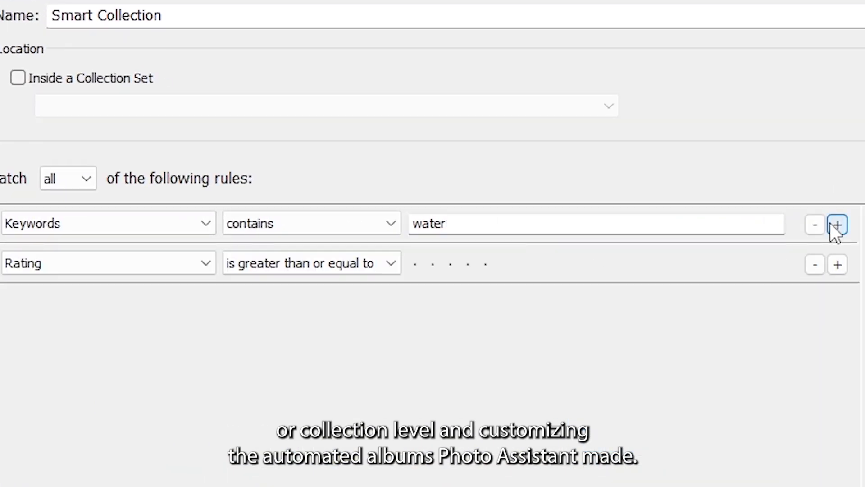